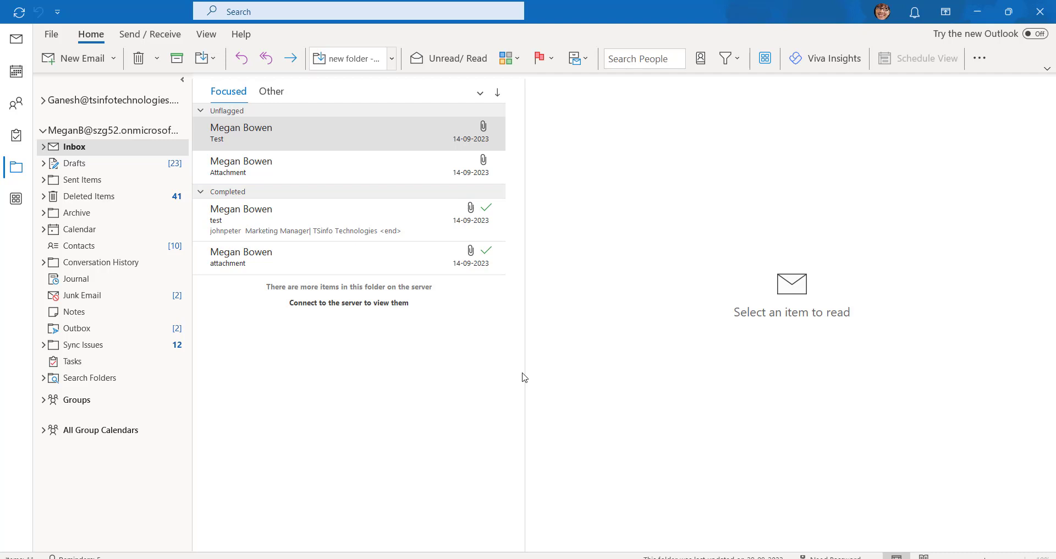
mouse_move(711, 463)
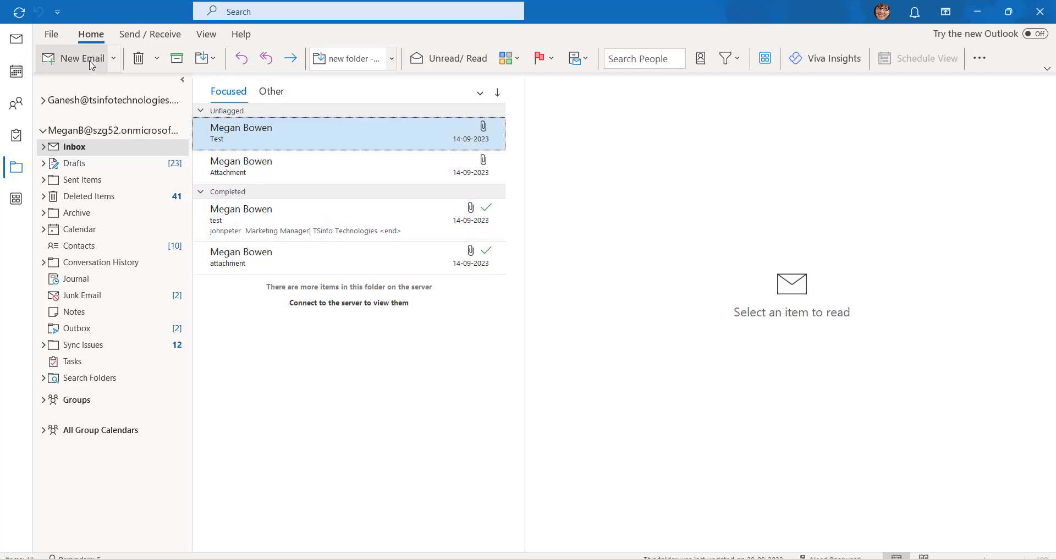
mouse_move(83, 58)
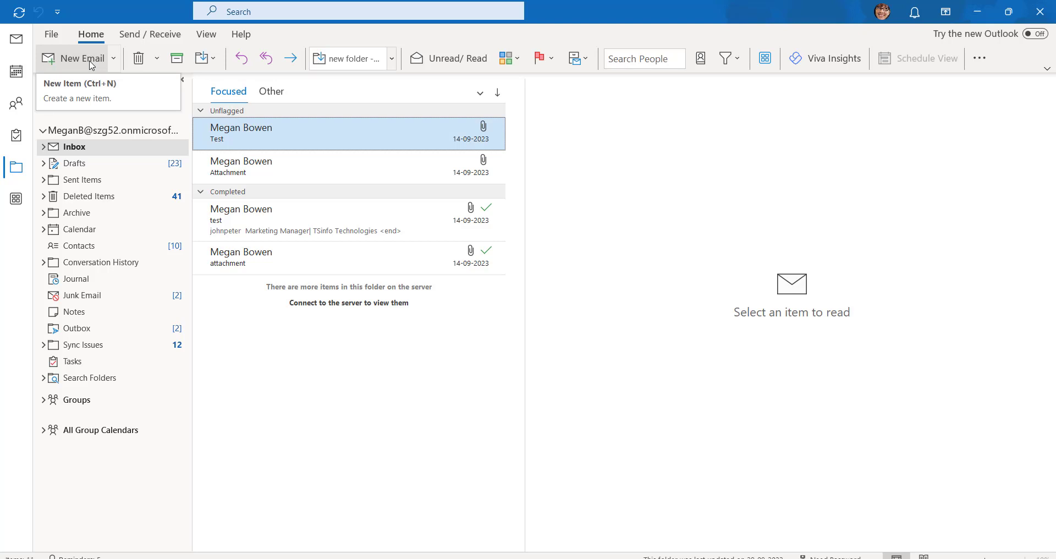
Create a new blank email and show its Insert options
click(76, 58)
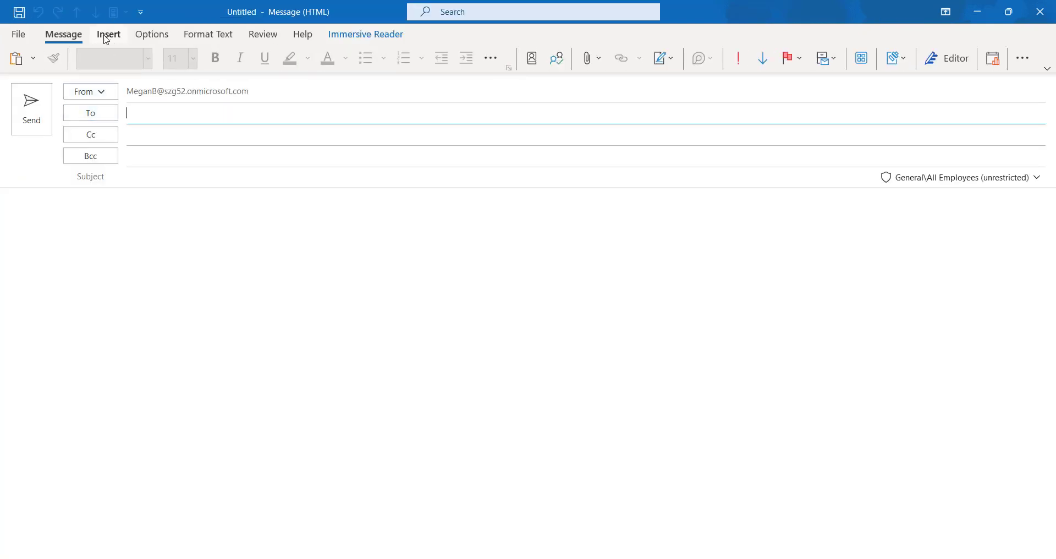
click(108, 34)
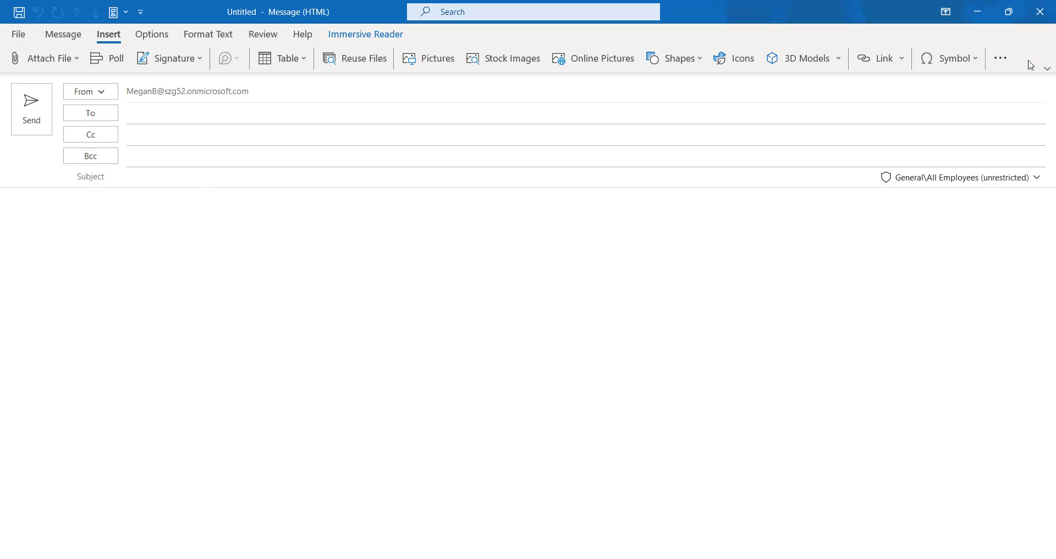
mouse_move(1000, 58)
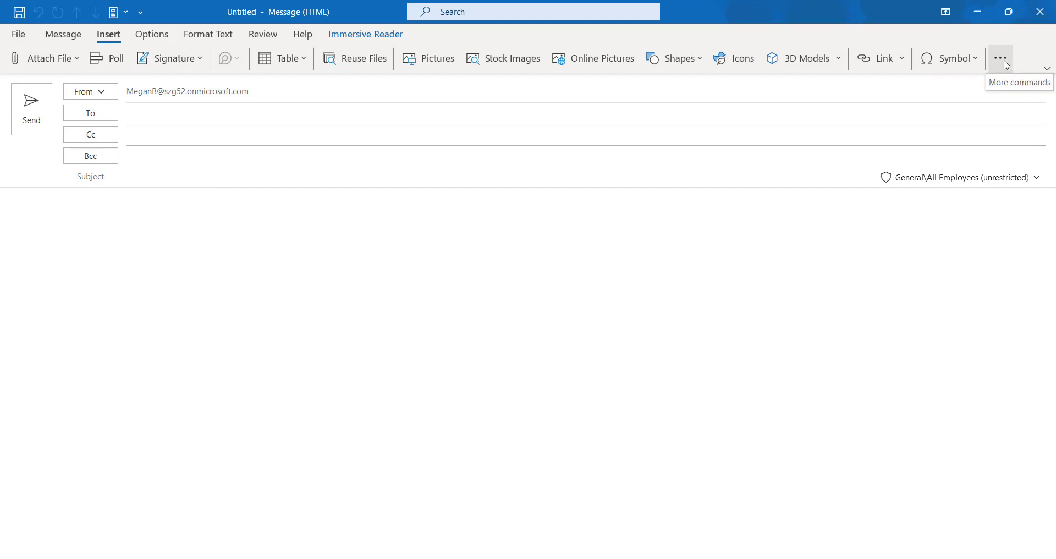
Pick a pie chart from More commands > Chart and insert it into the message
click(999, 58)
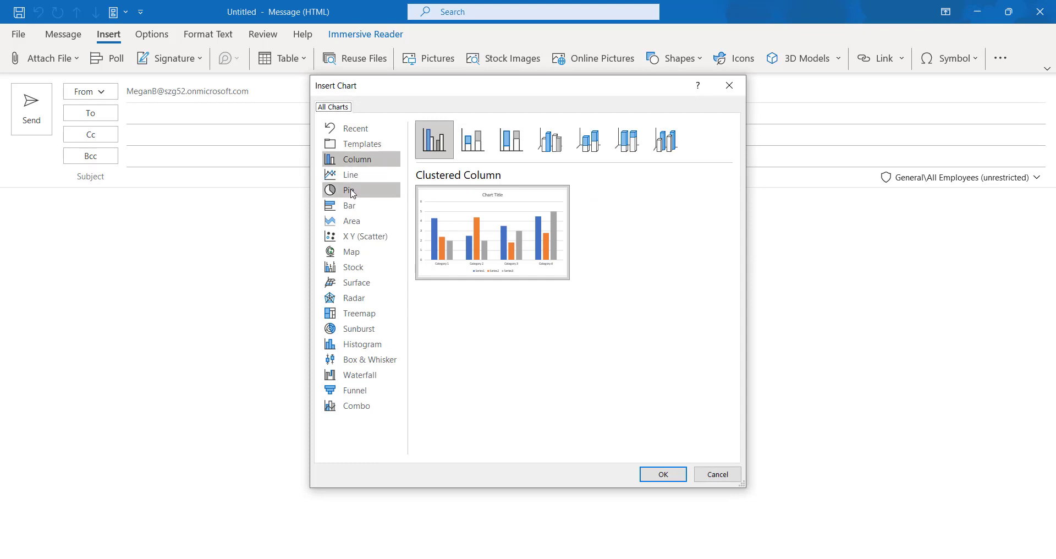
mouse_move(351, 251)
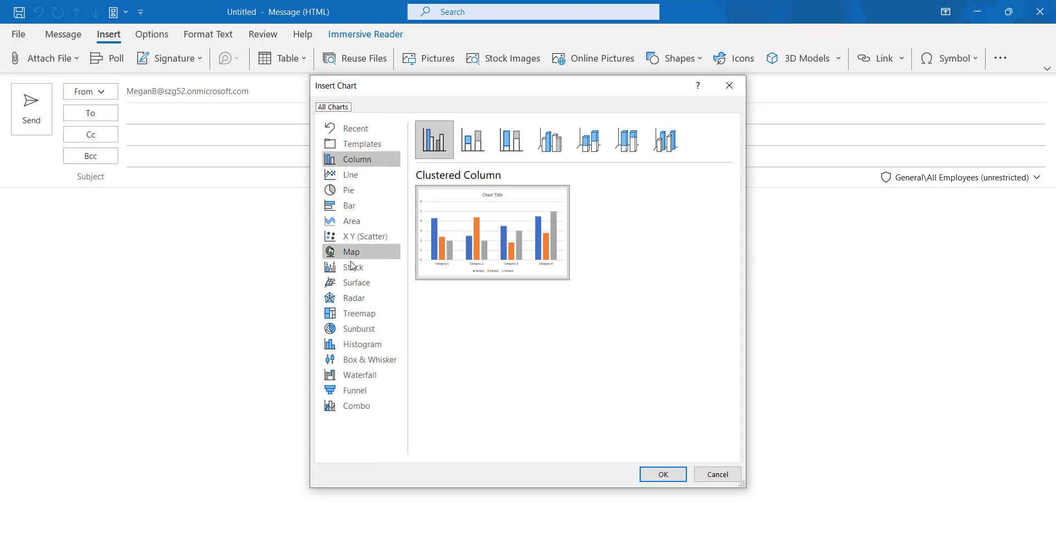
mouse_move(360, 328)
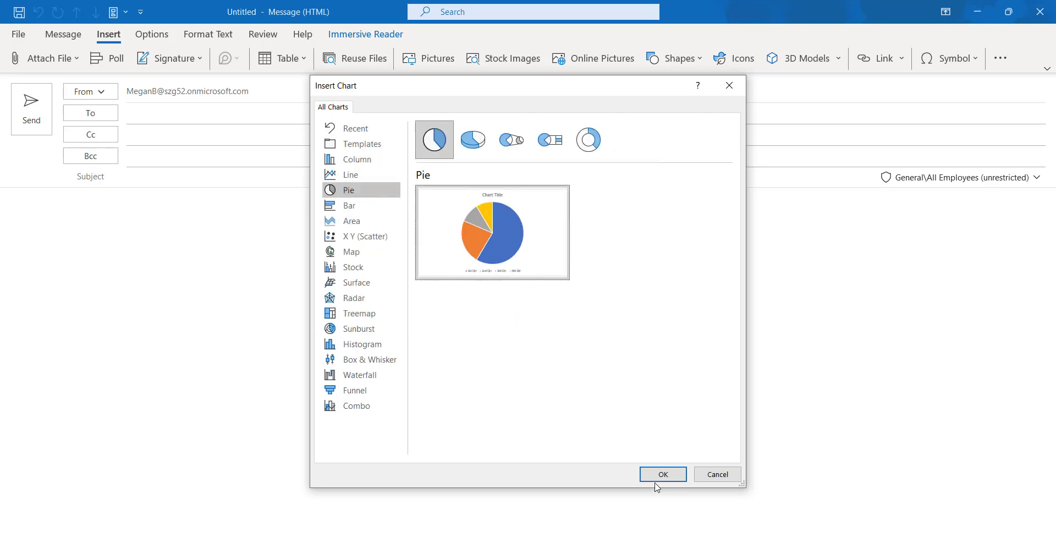
click(662, 474)
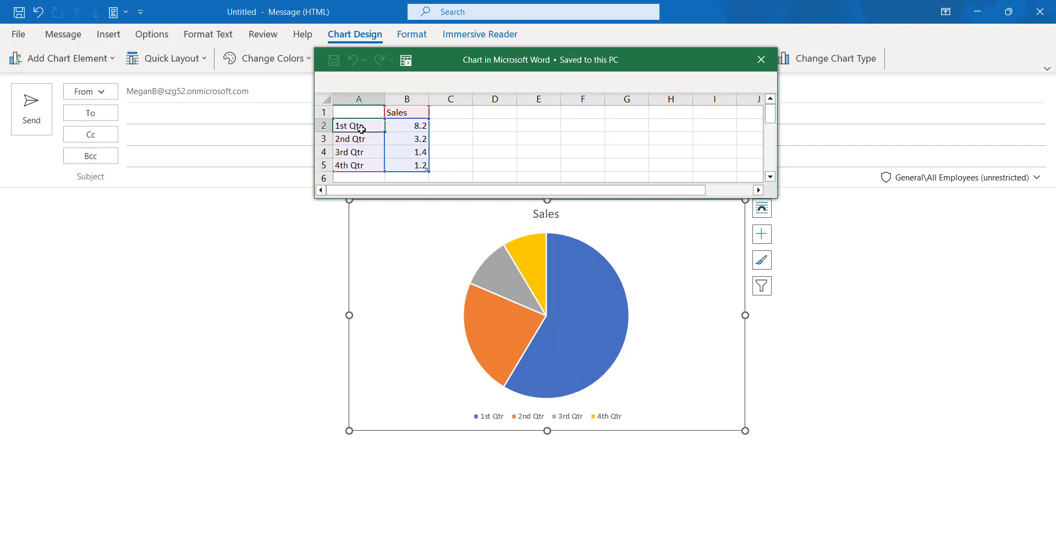
Fill the Sales pie data with SEP 80, OCT 87, JULY 56 and AUG 70
text(SEP)
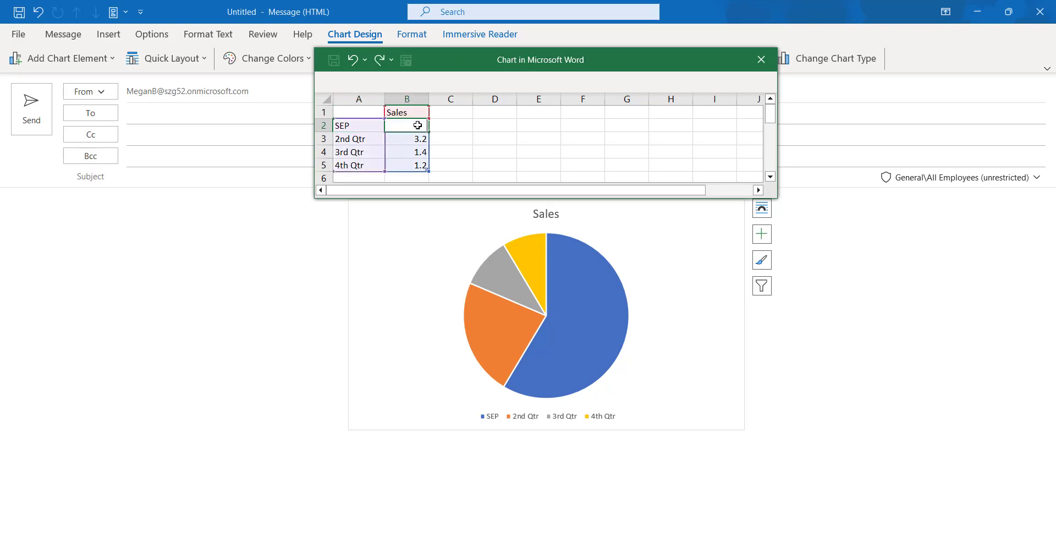
text(80)
click(406, 139)
text(87)
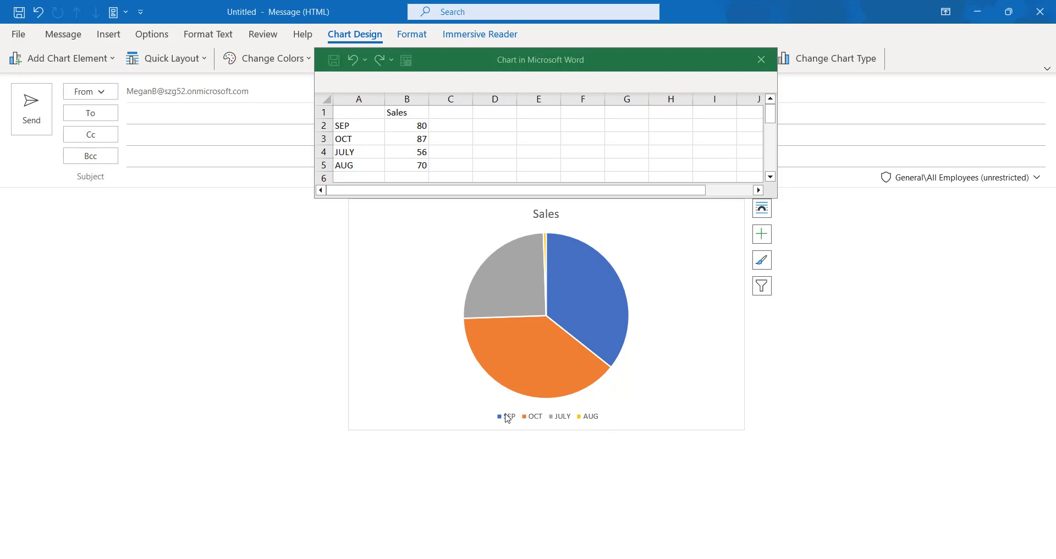
mouse_move(574, 417)
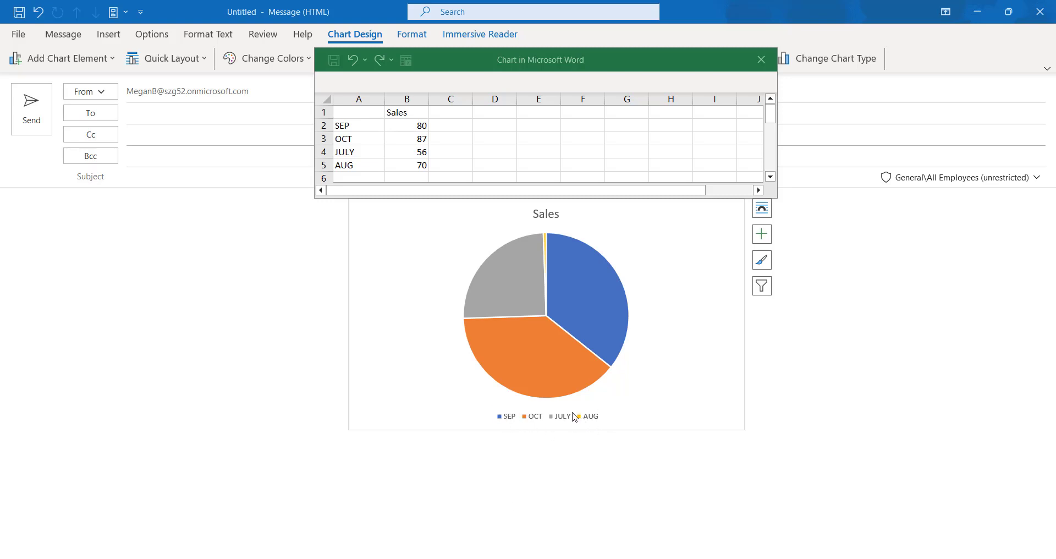
mouse_move(573, 421)
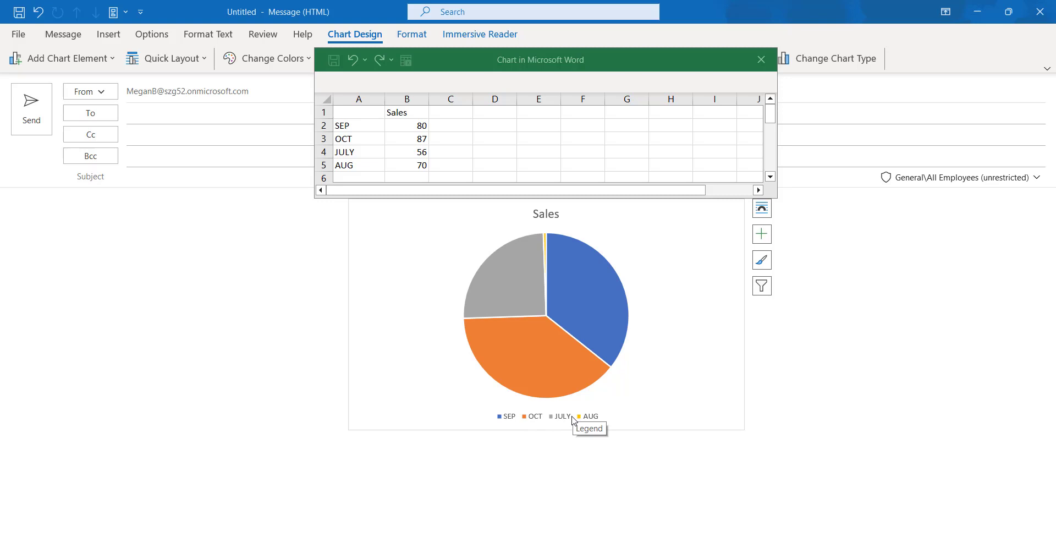
mouse_move(617, 222)
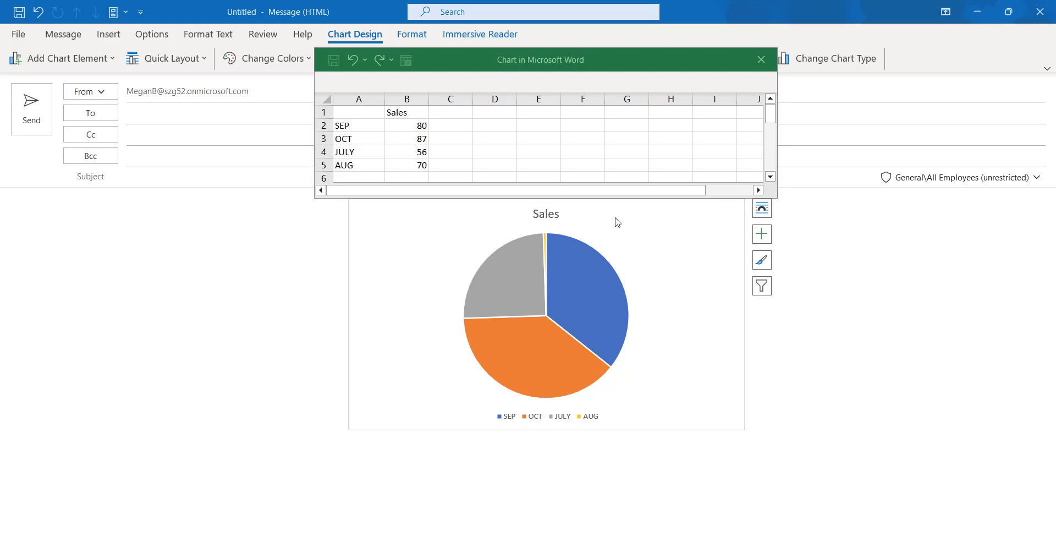
Delete the pie chart's Sales series and close its data worksheet
right_click(546, 316)
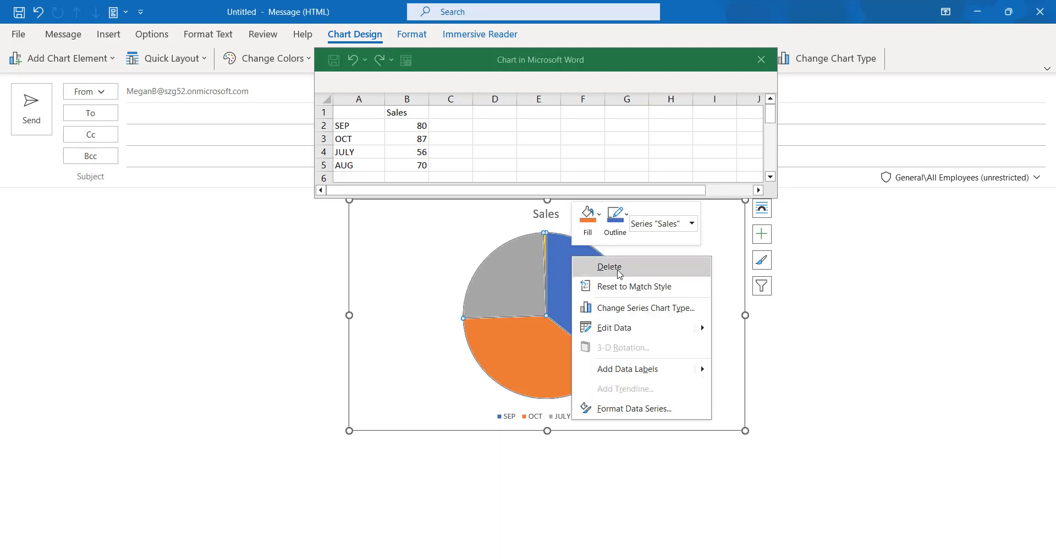
click(609, 267)
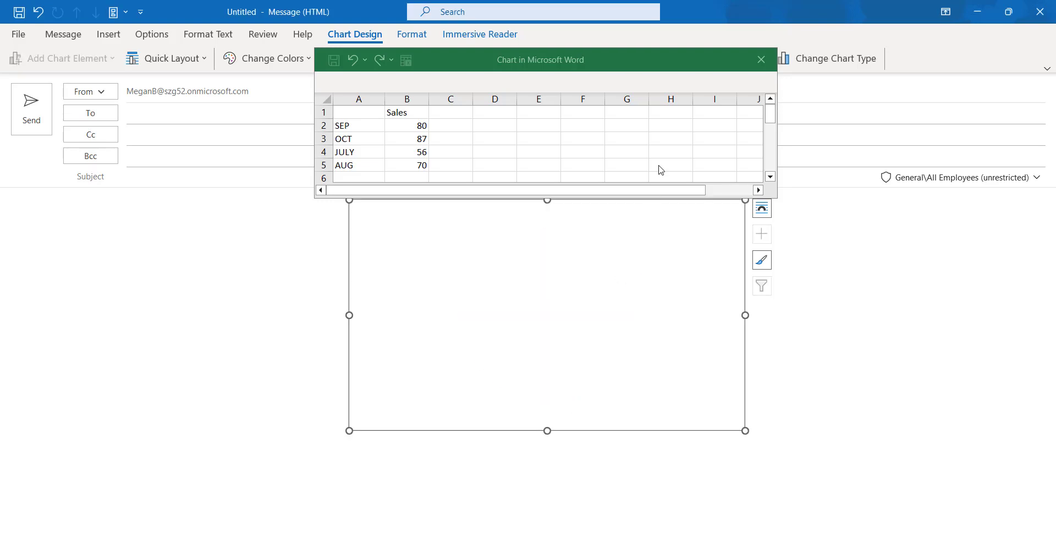
mouse_move(761, 60)
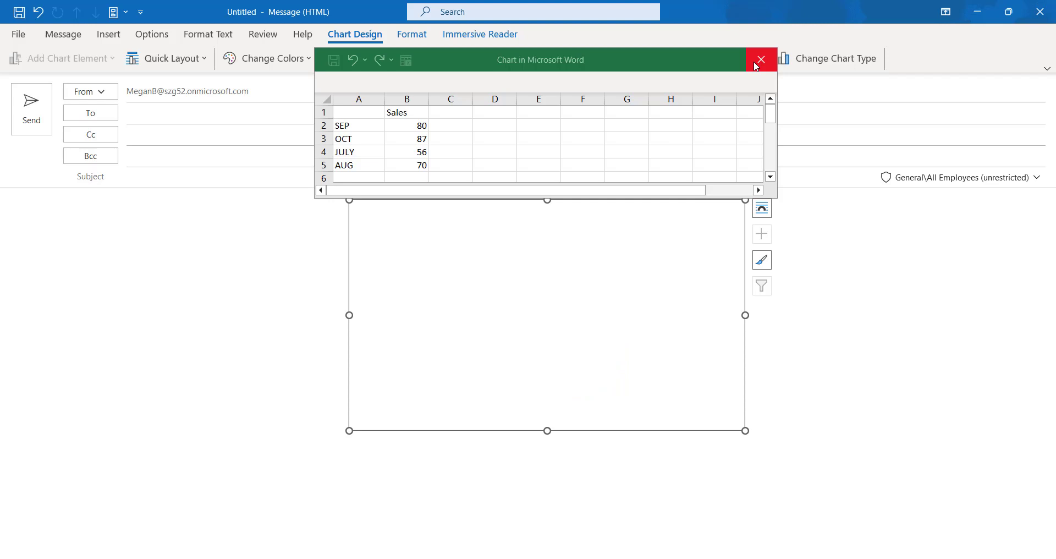
right_click(539, 316)
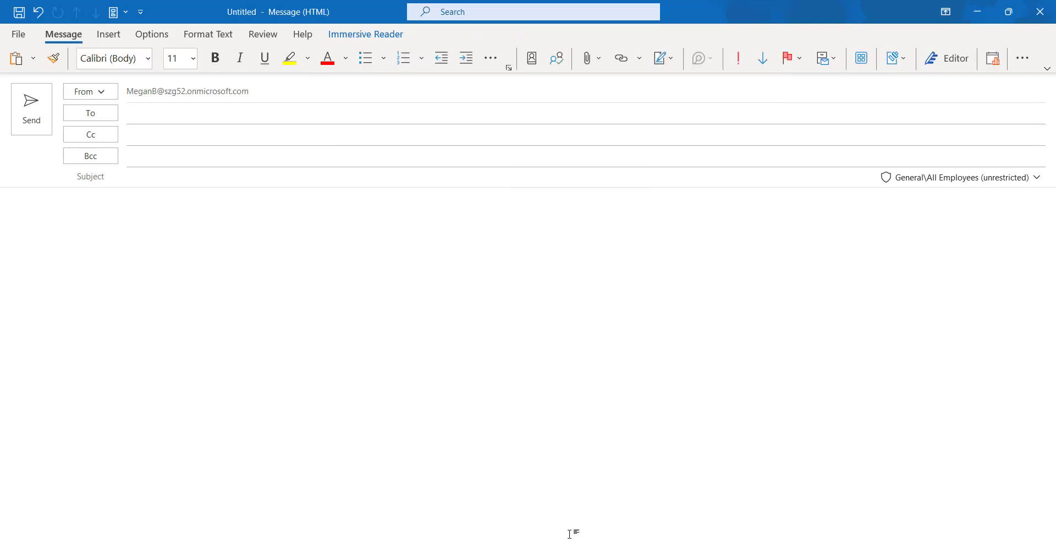
mouse_move(654, 507)
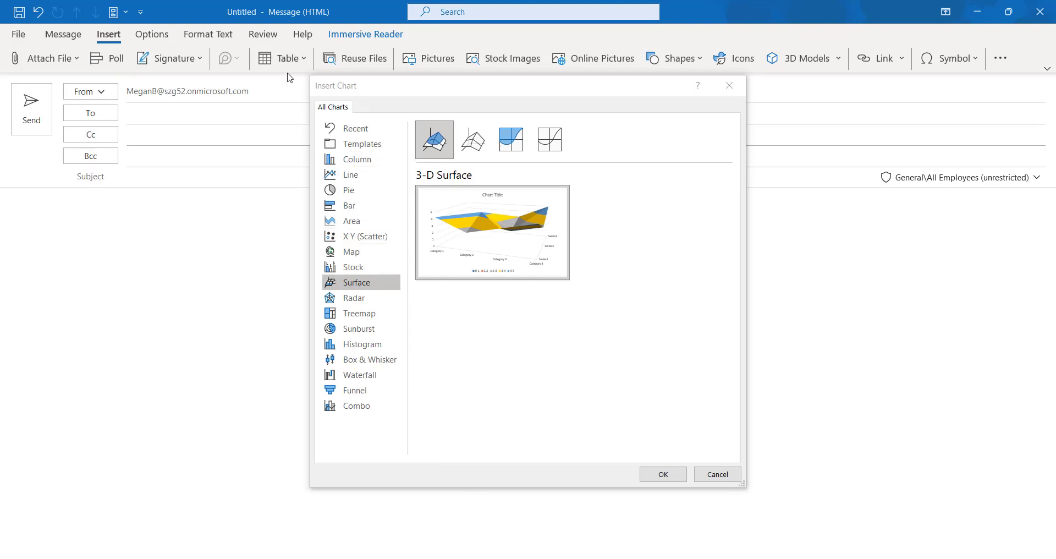
mouse_move(514, 415)
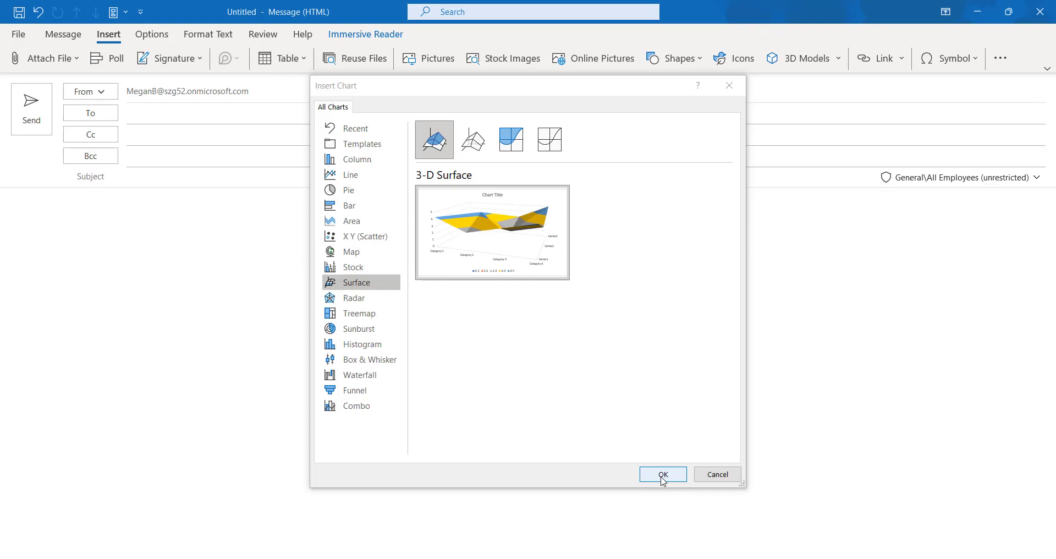
Insert a 3-D Surface chart into the email, then remove it from the body
click(662, 474)
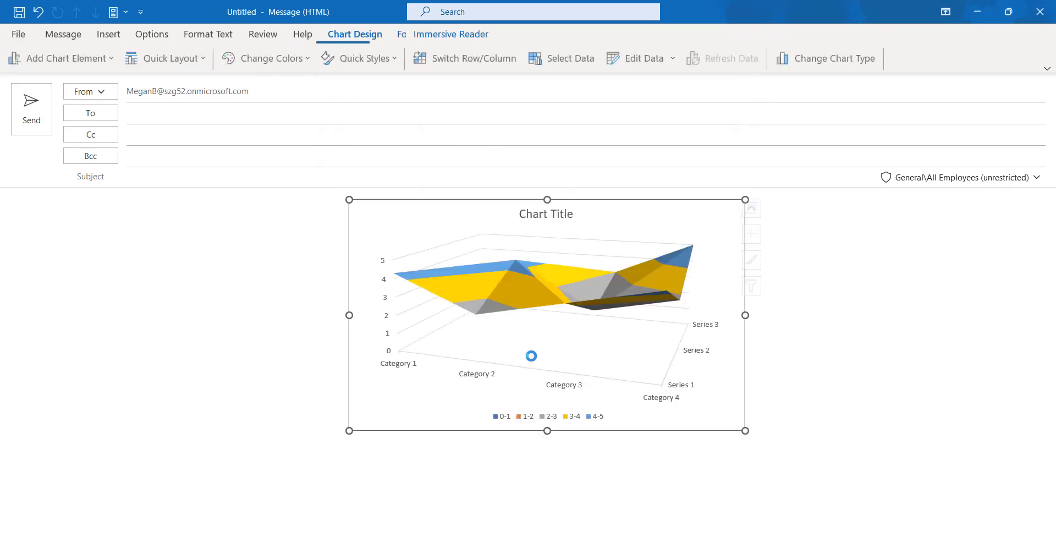
click(640, 57)
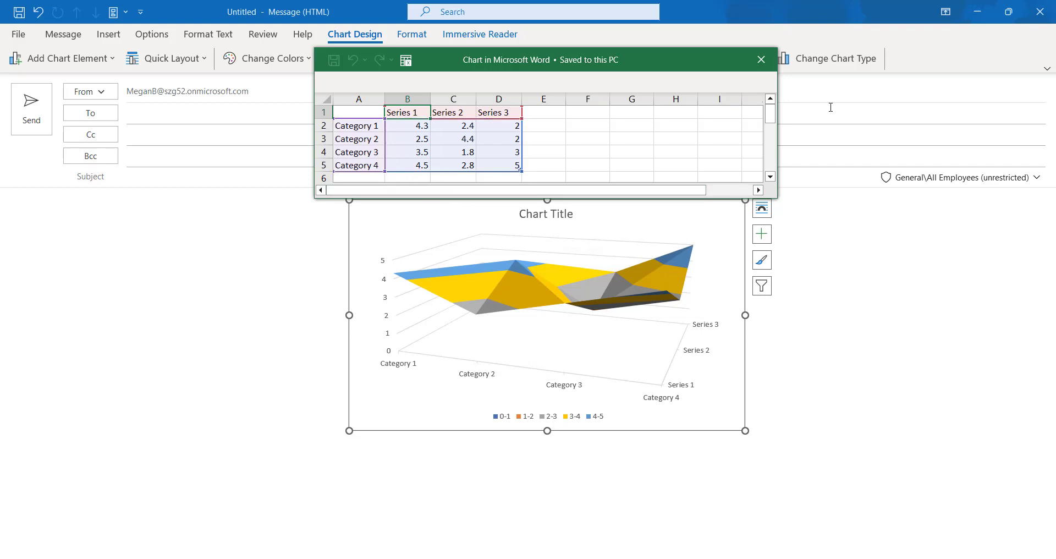
click(762, 60)
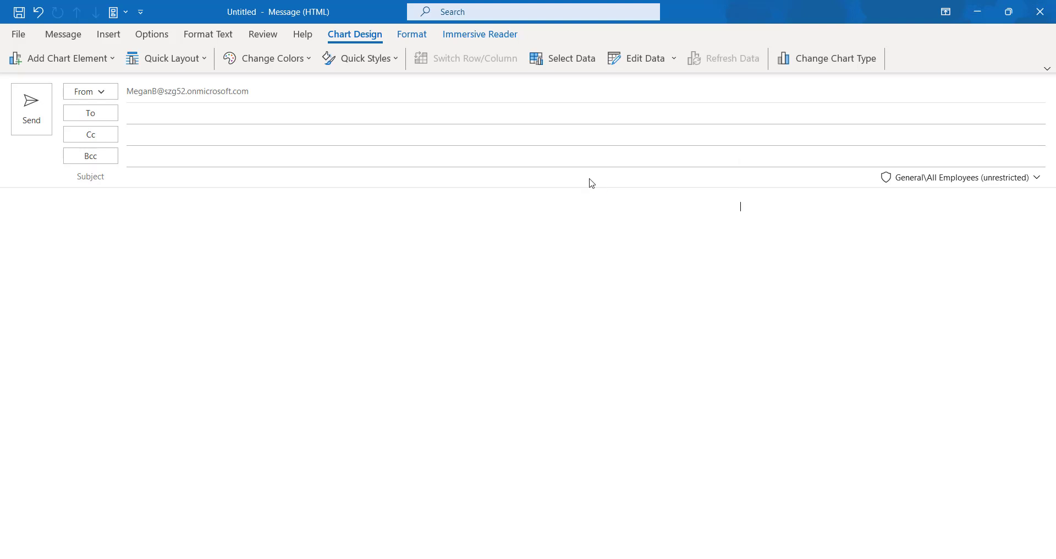
Insert a Stock > High-Low-Close chart into the message body
click(1022, 58)
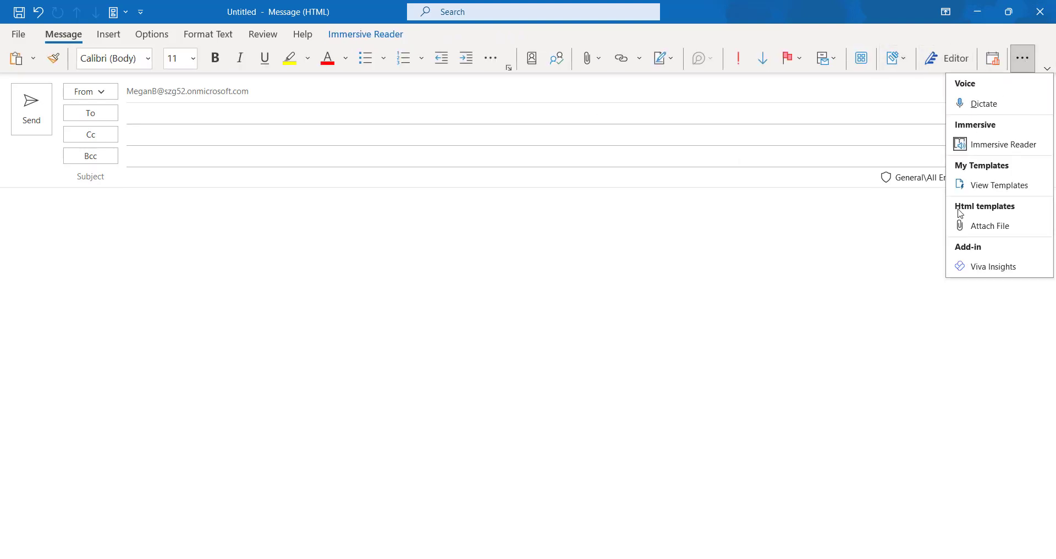
click(108, 35)
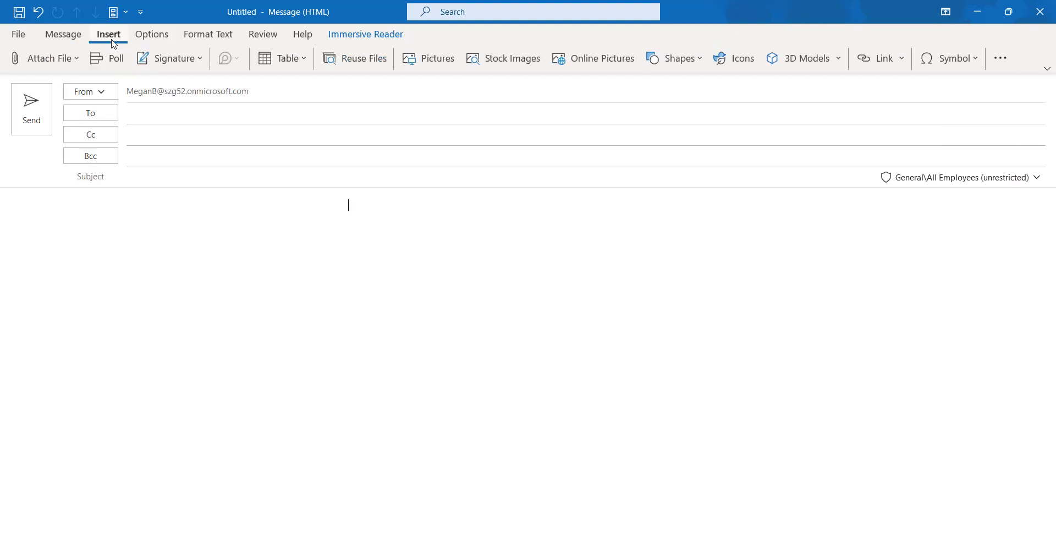
click(1000, 58)
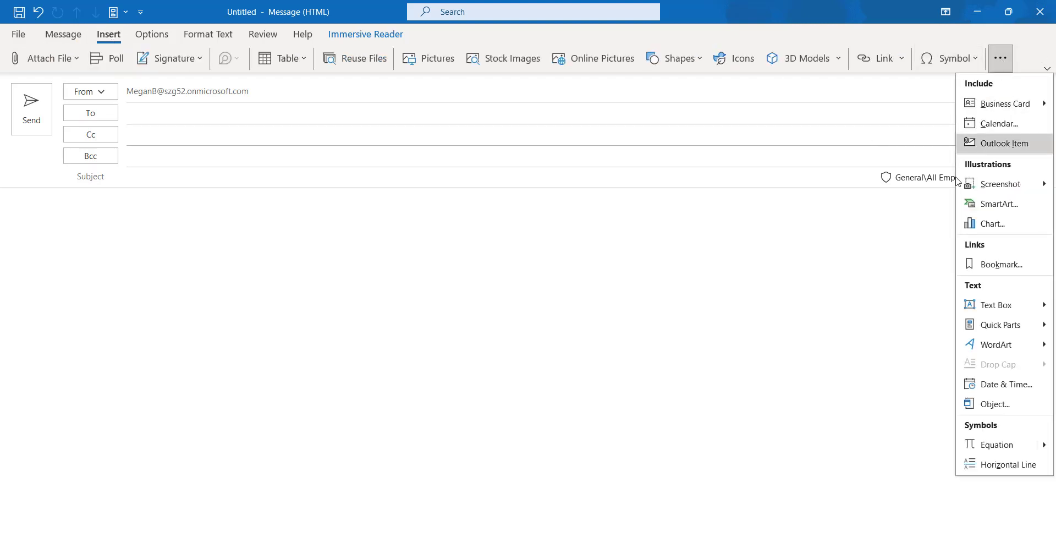
click(990, 223)
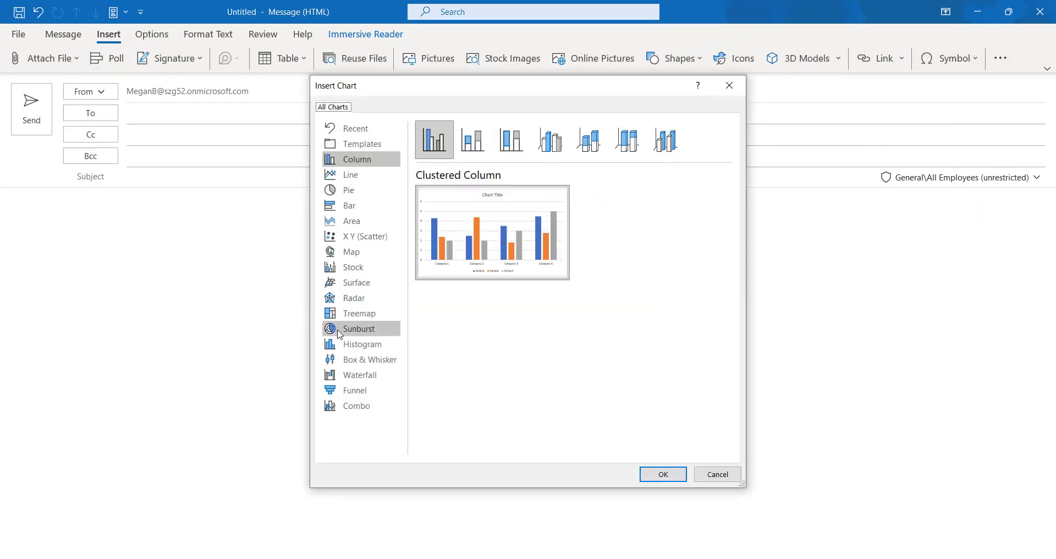
click(353, 267)
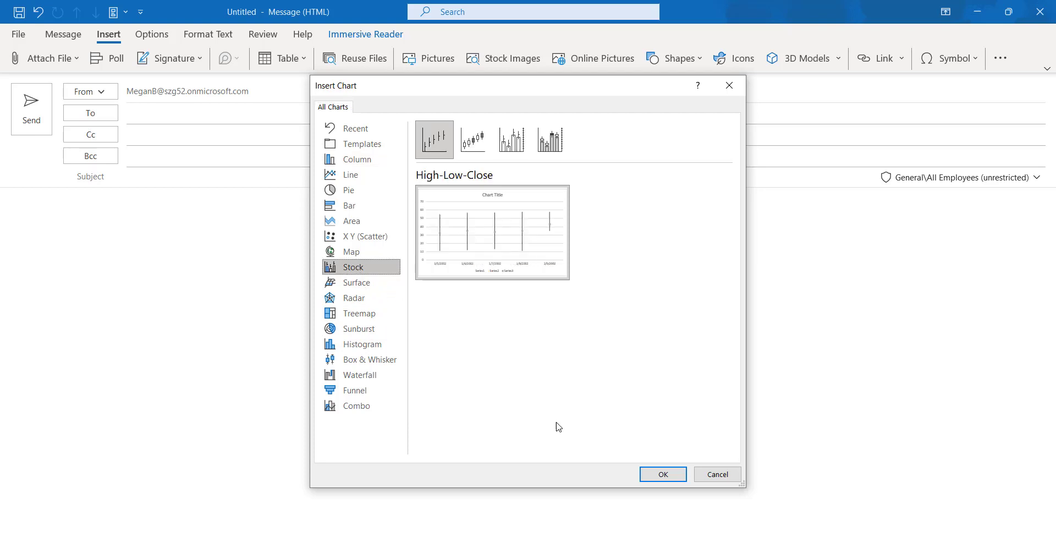
click(662, 475)
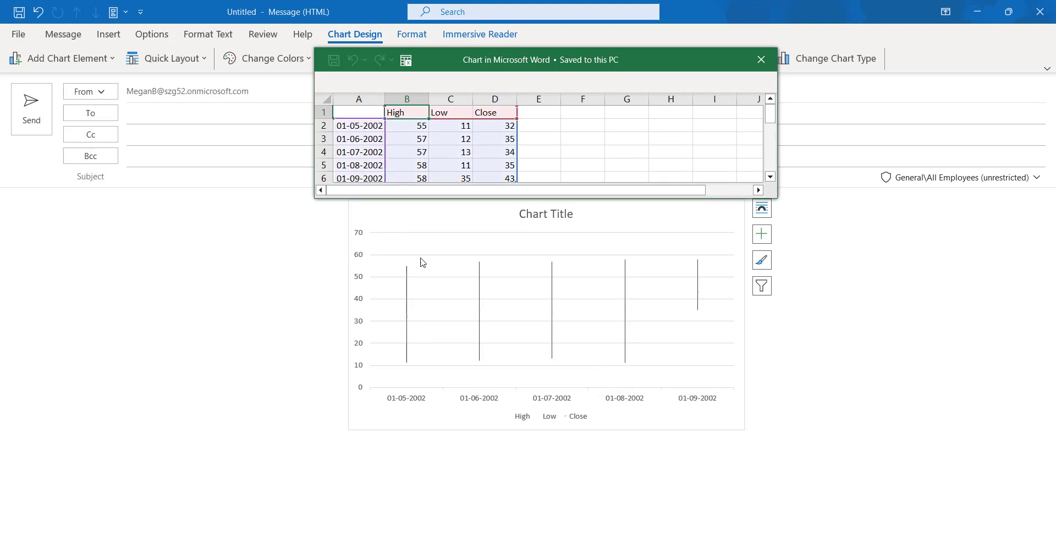
mouse_move(398, 351)
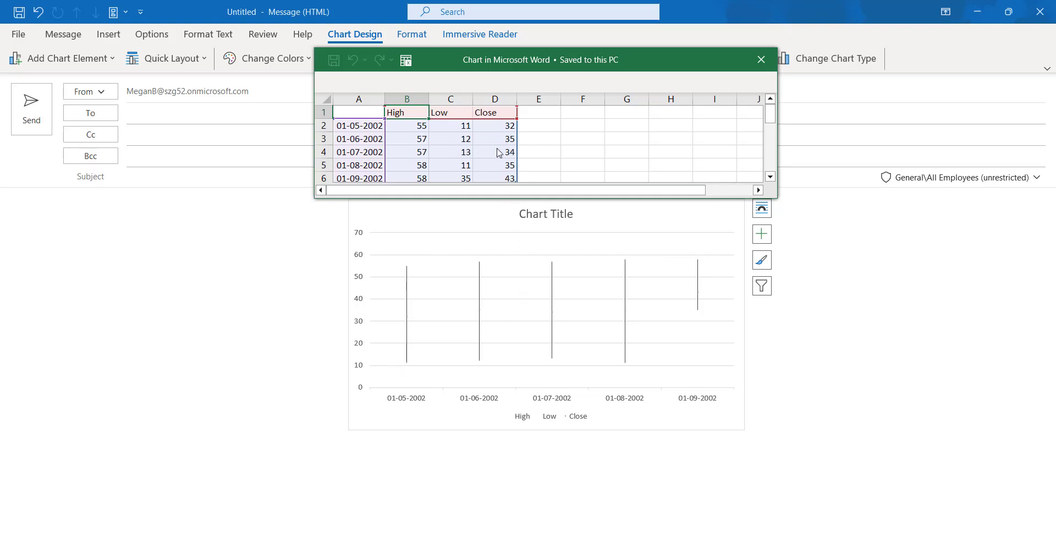
mouse_move(593, 298)
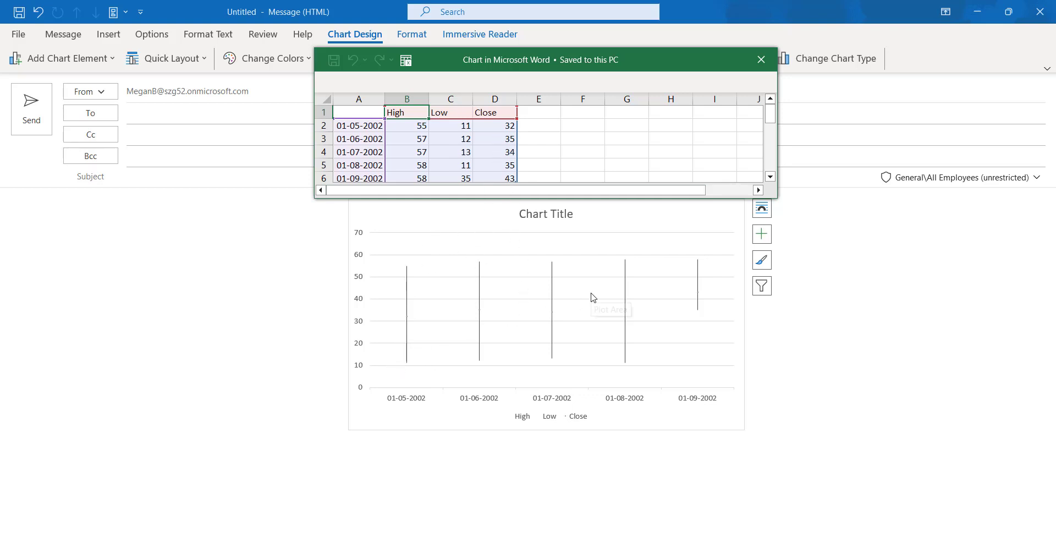
mouse_move(592, 298)
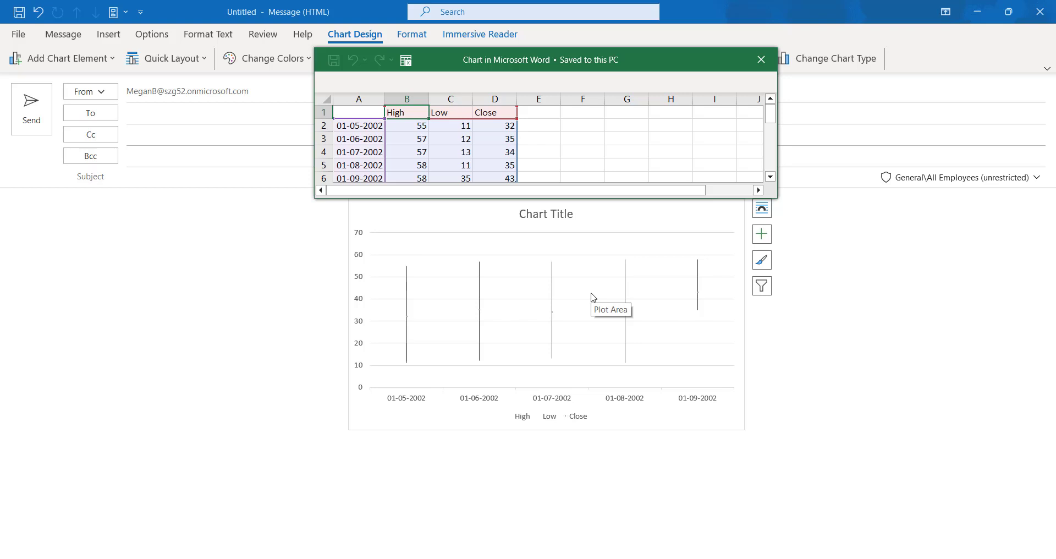
mouse_move(596, 303)
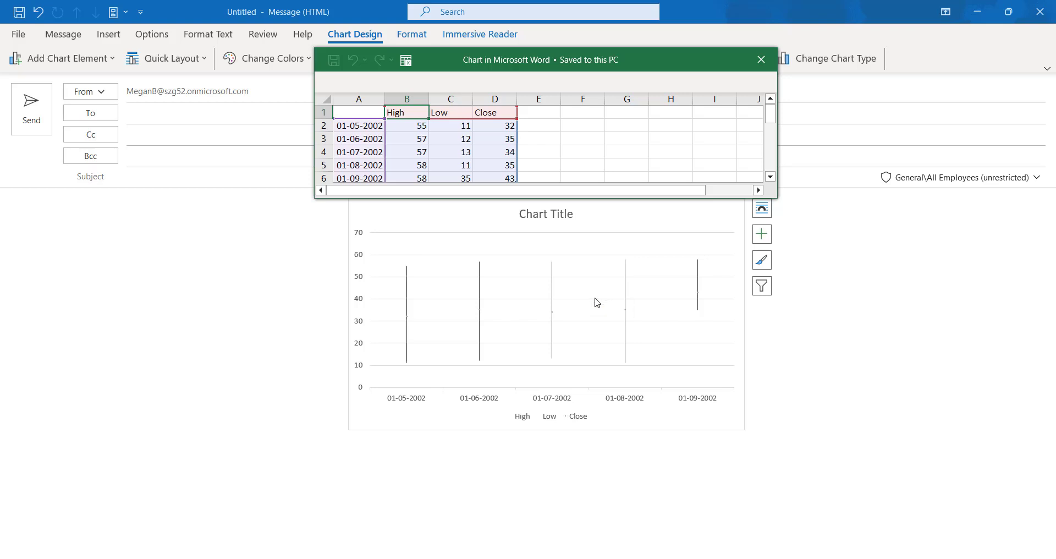
mouse_move(596, 301)
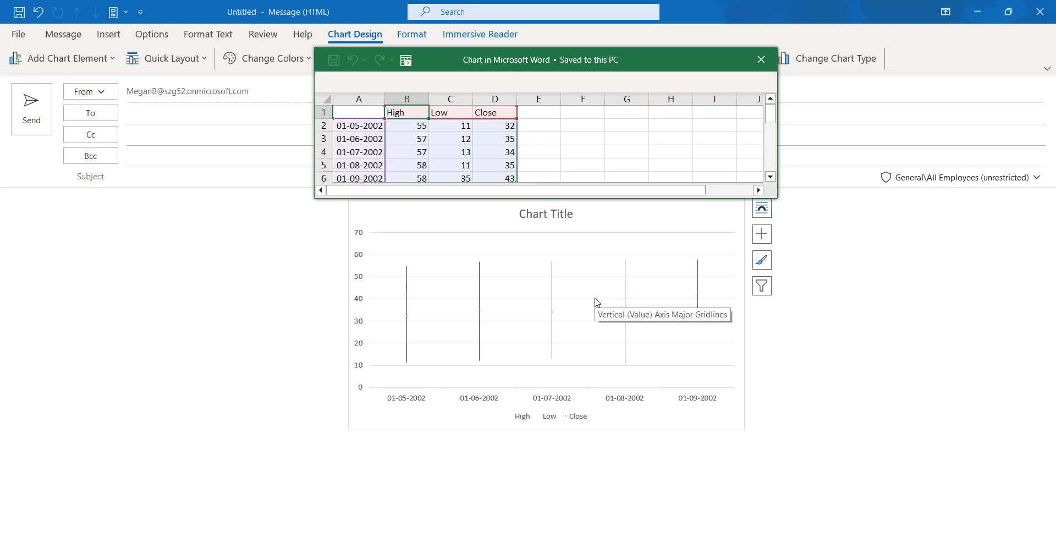
Close the stock chart's data sheet and delete its chart title
click(761, 59)
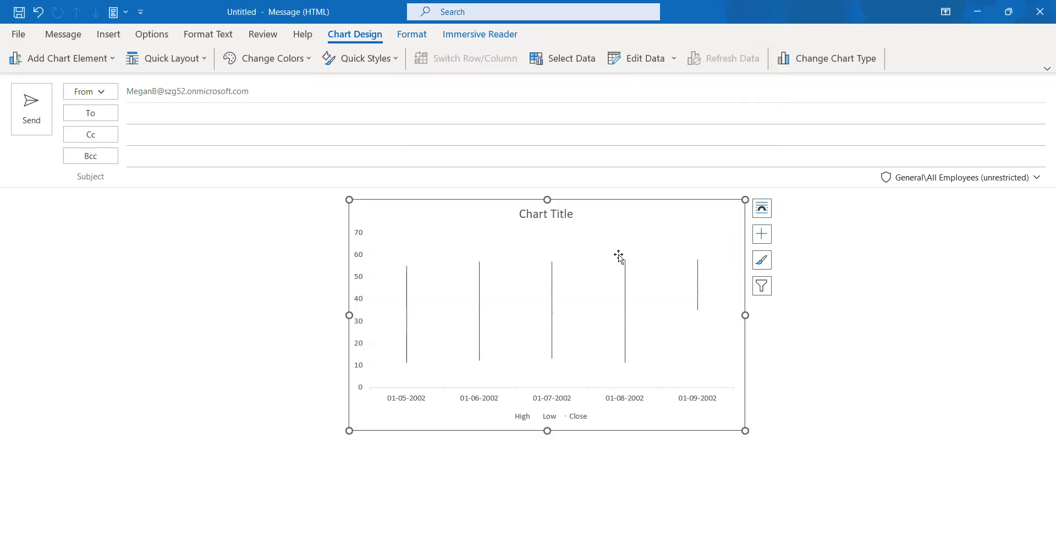
right_click(546, 214)
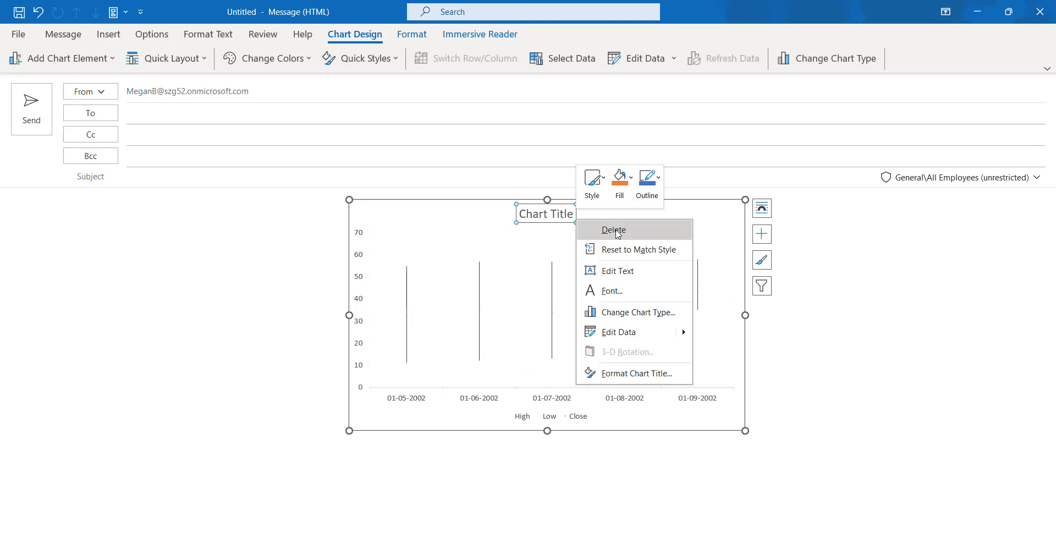
click(613, 230)
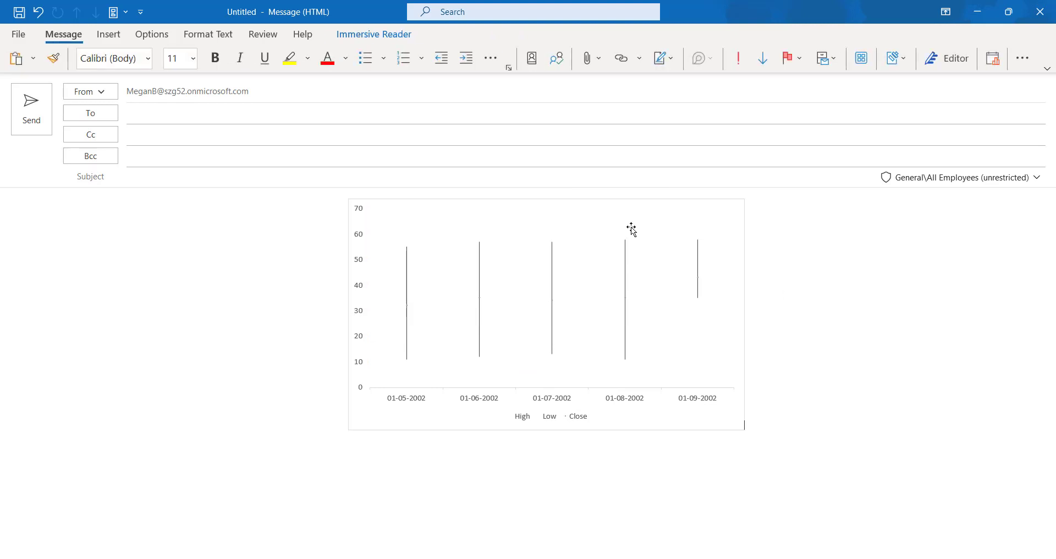
click(630, 228)
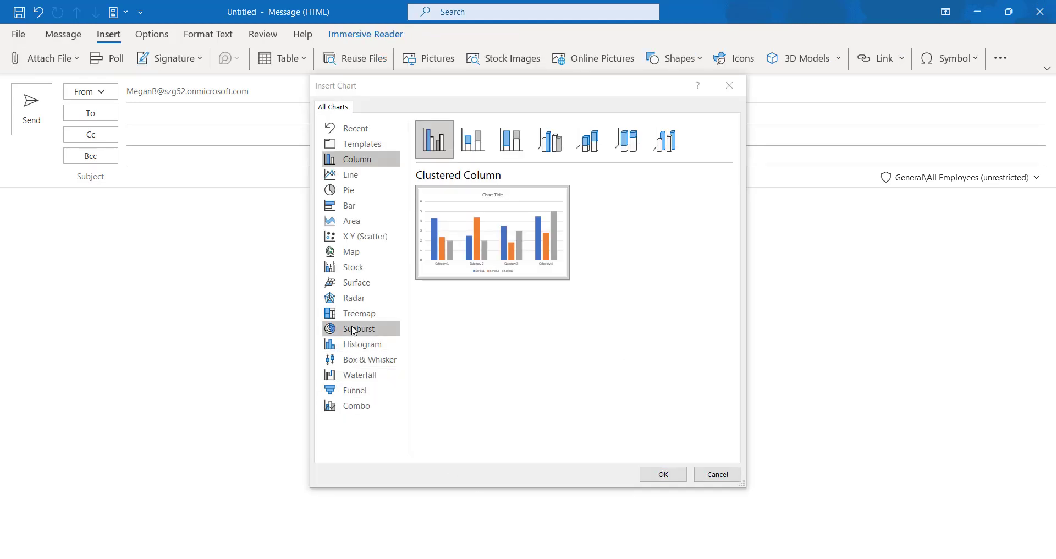
Preview Treemap, then insert a Histogram chart with its Series1 data sheet
click(359, 313)
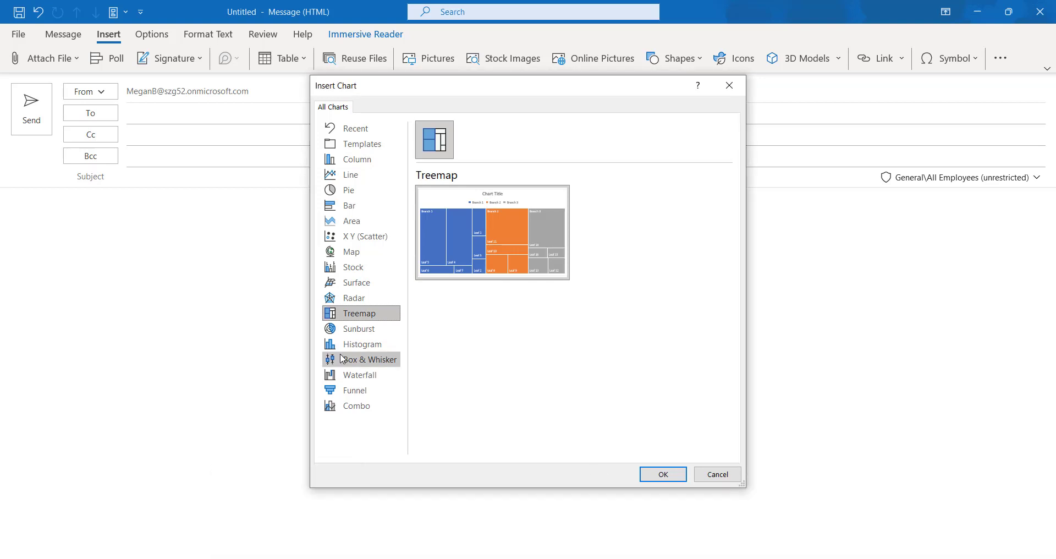
click(362, 344)
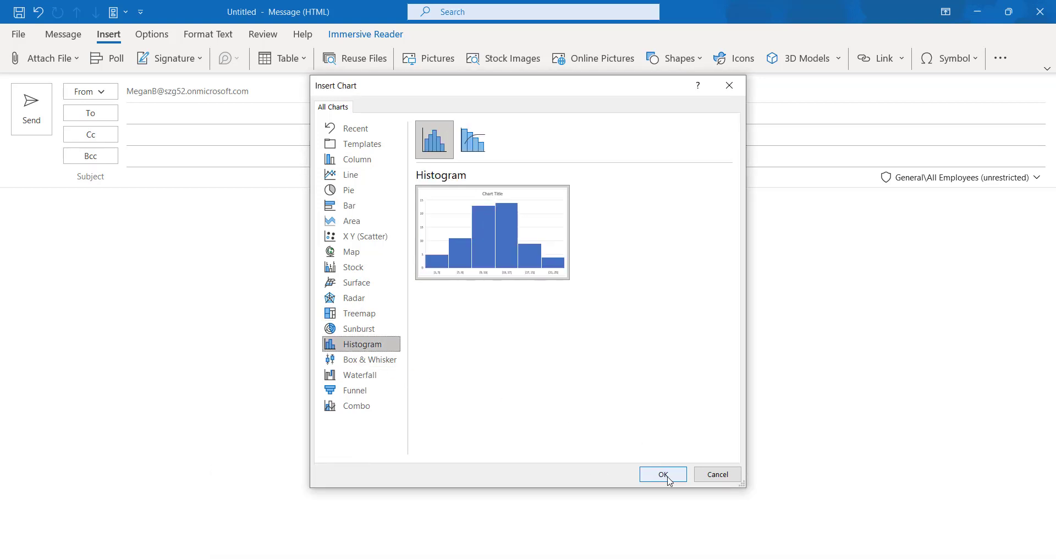
click(662, 474)
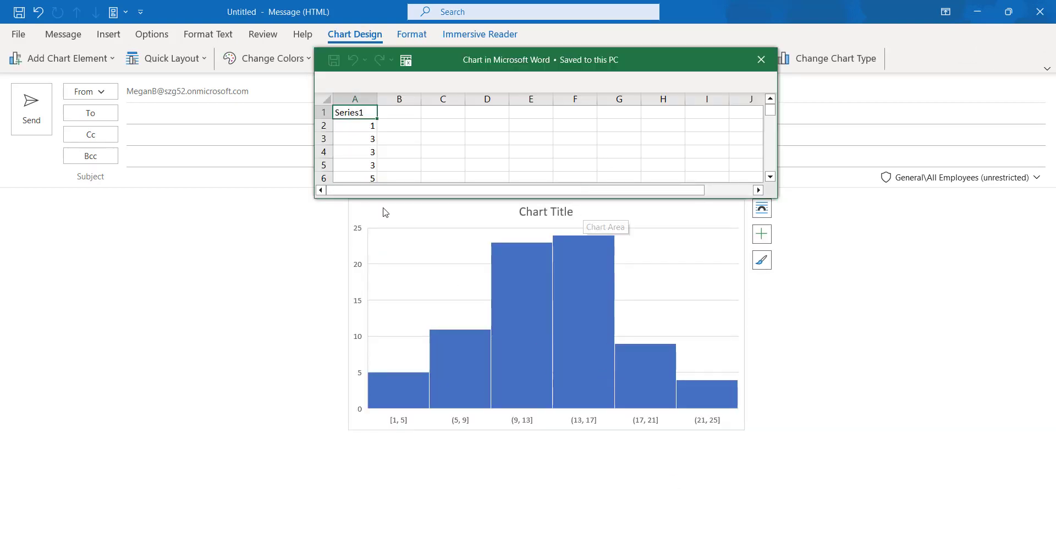
mouse_move(452, 318)
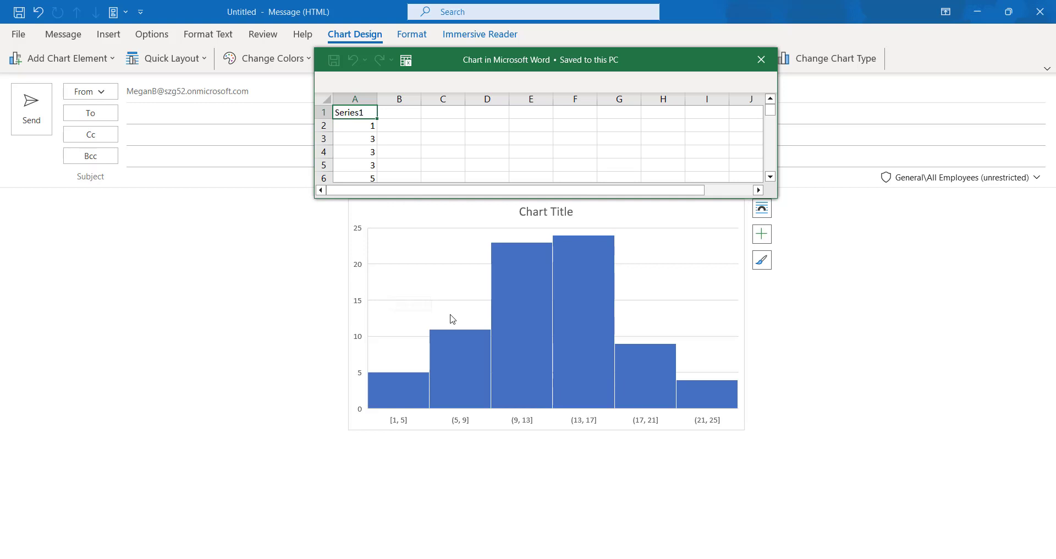
mouse_move(453, 319)
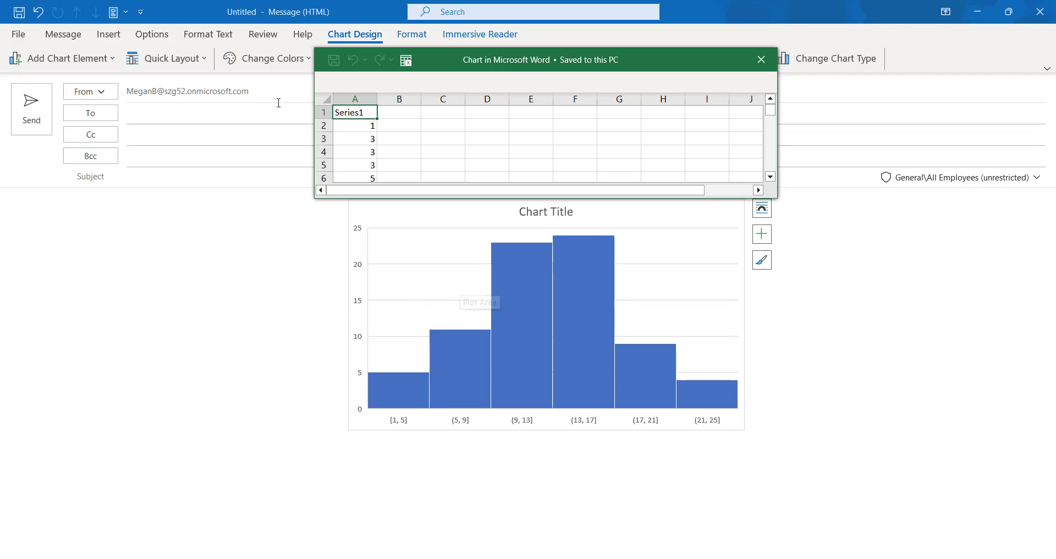
mouse_move(629, 426)
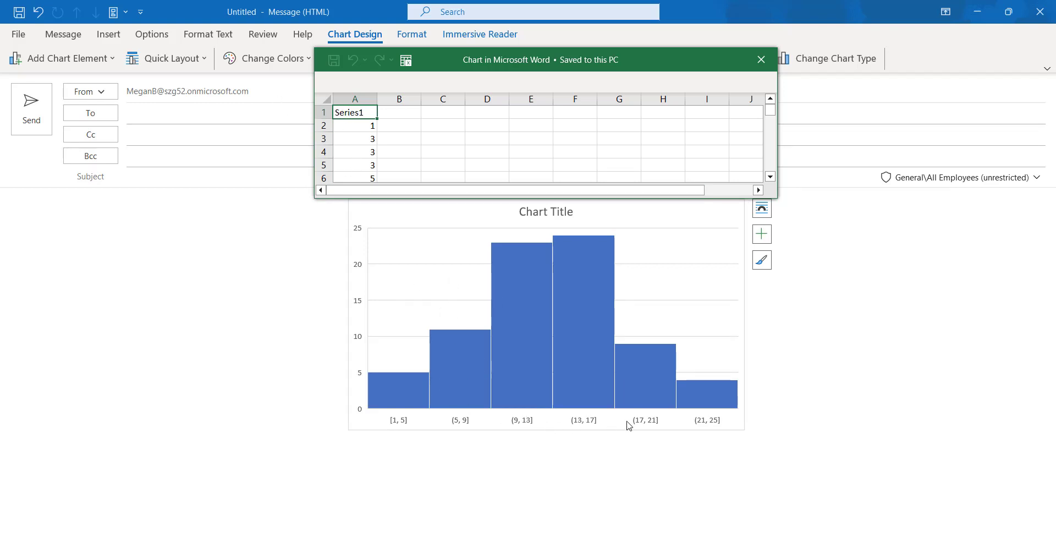